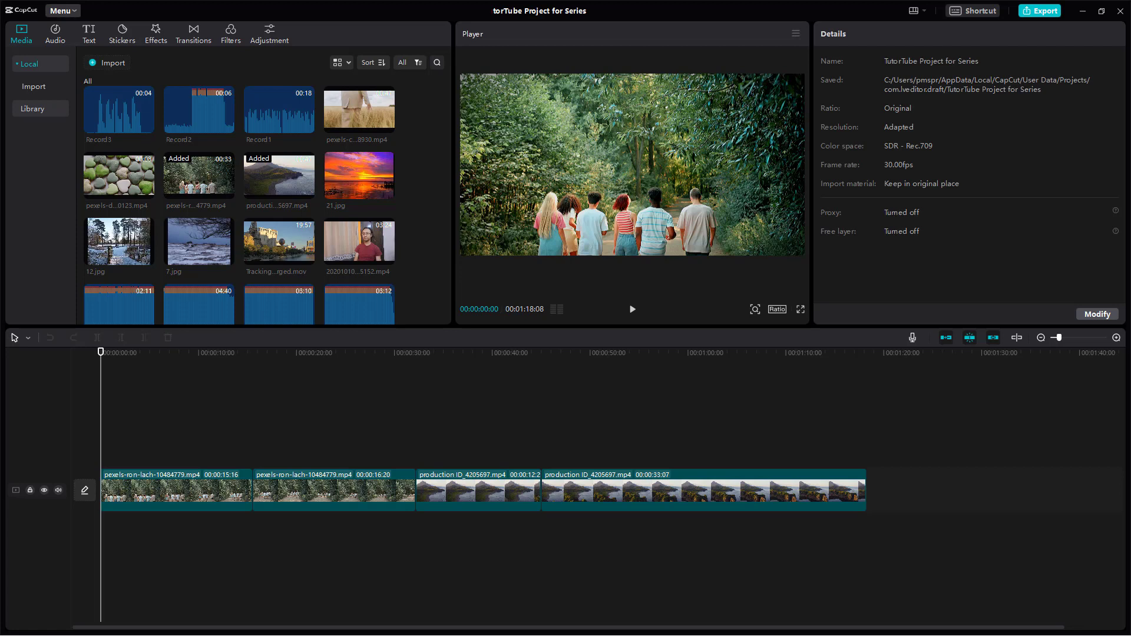
mouse_move(119, 240)
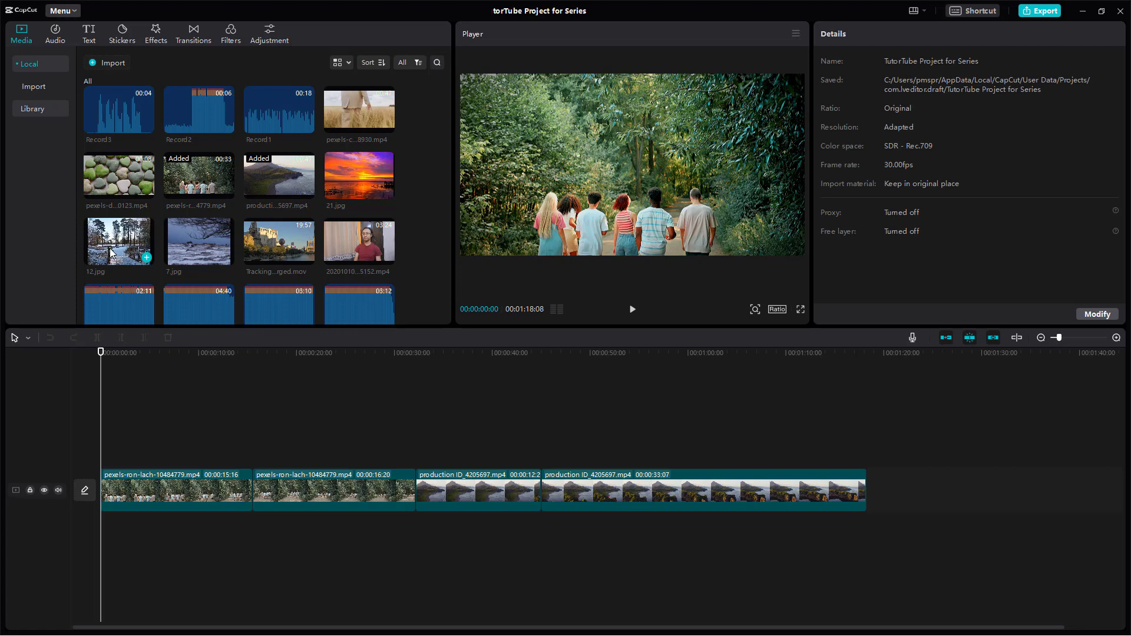
Open CapCut's Settings dialog from the top-left Menu.
left_click(61, 10)
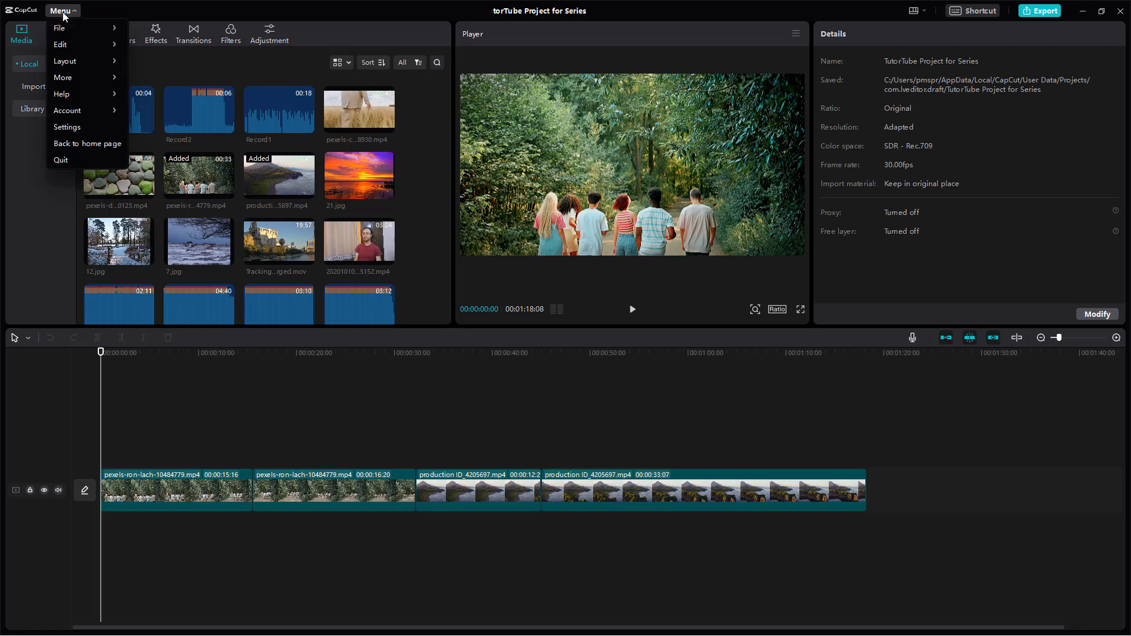
mouse_move(98, 159)
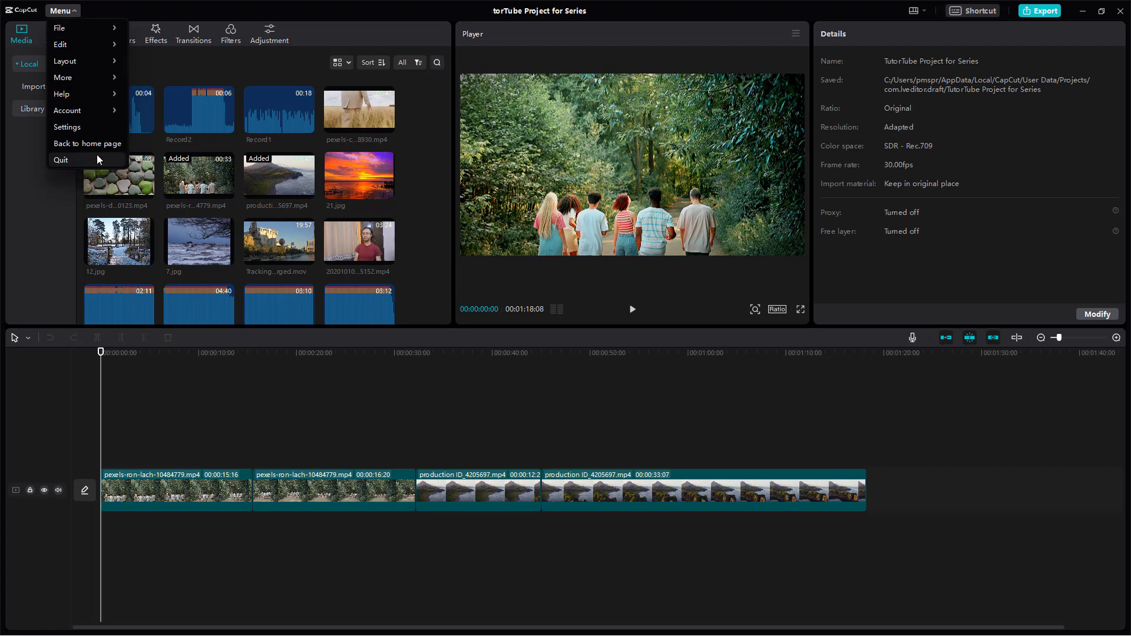
left_click(66, 127)
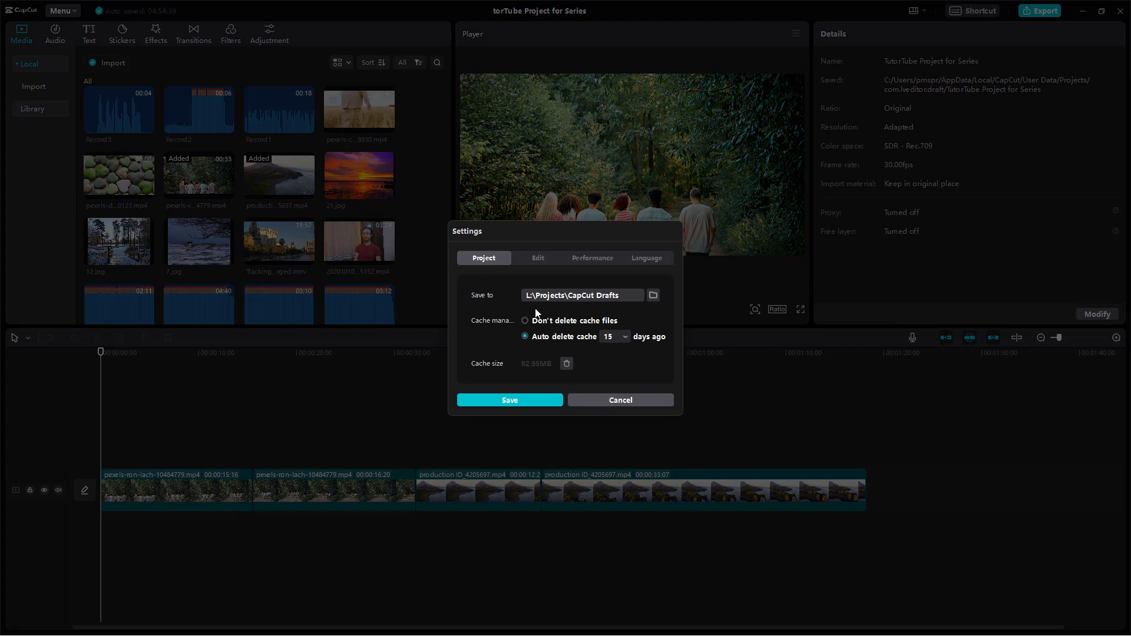
In the Edit settings, set the default image duration to 10.0 seconds instead of frames.
left_click(536, 258)
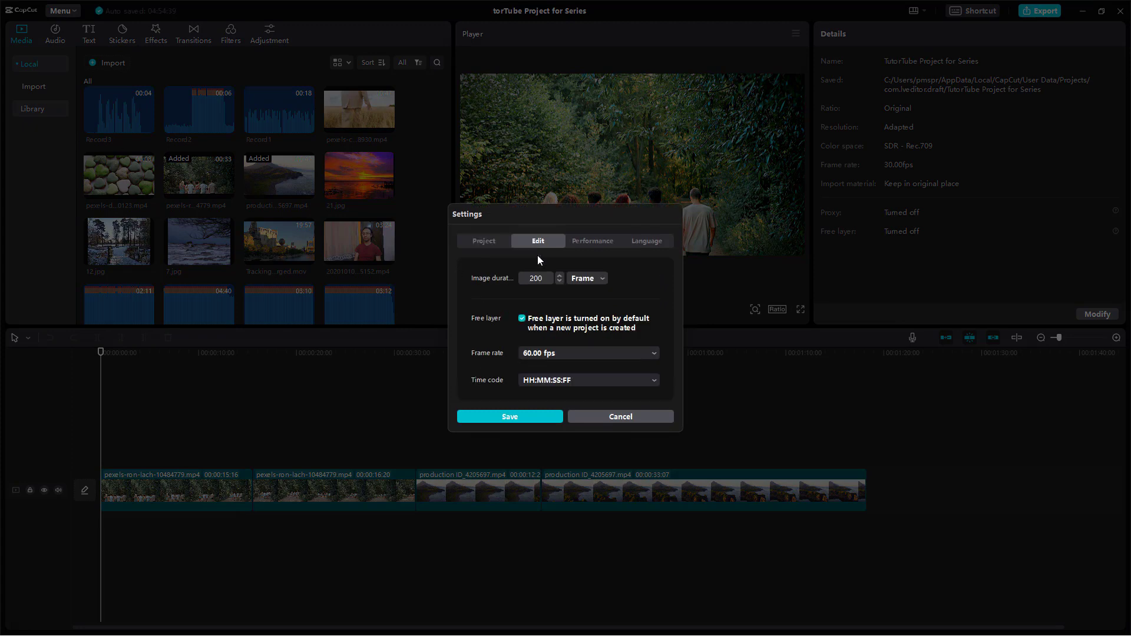
mouse_move(573, 293)
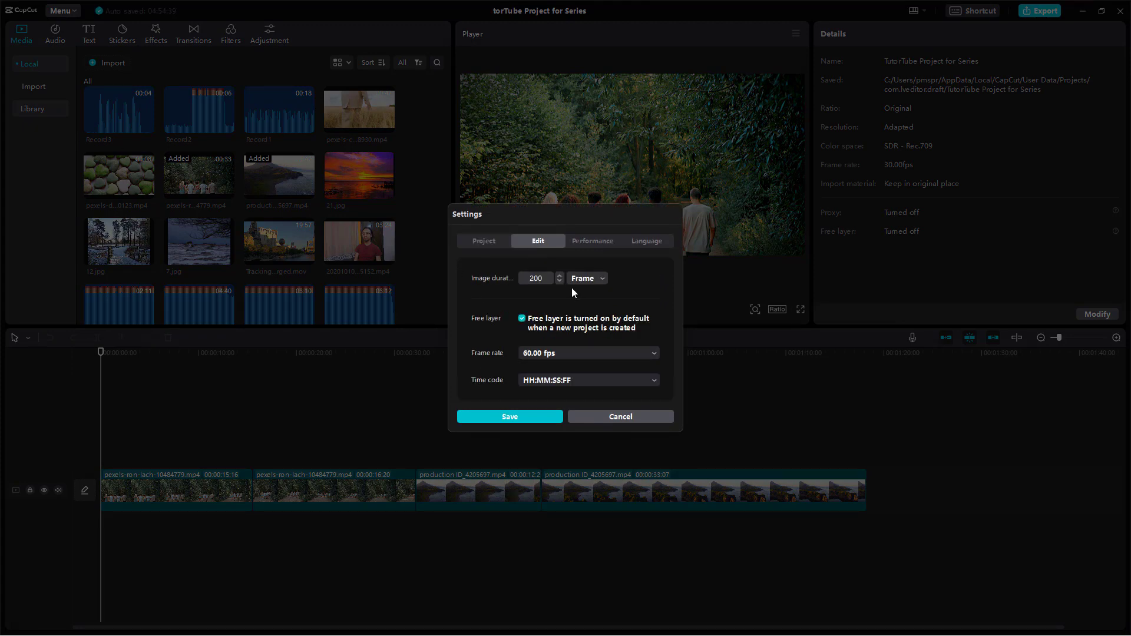
mouse_move(552, 408)
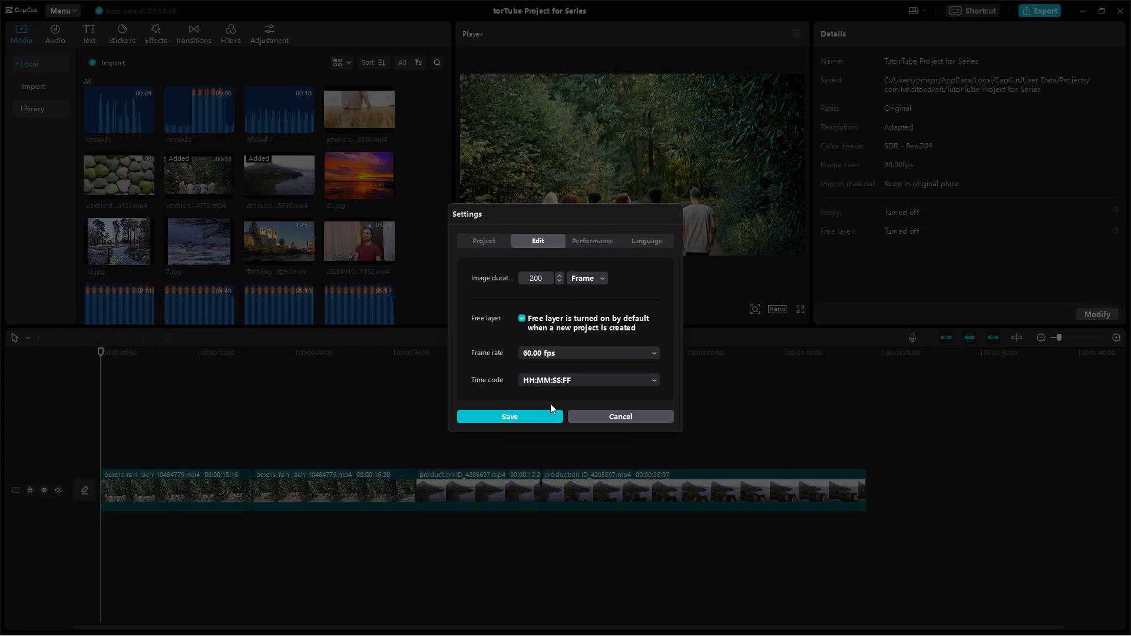
mouse_move(625, 286)
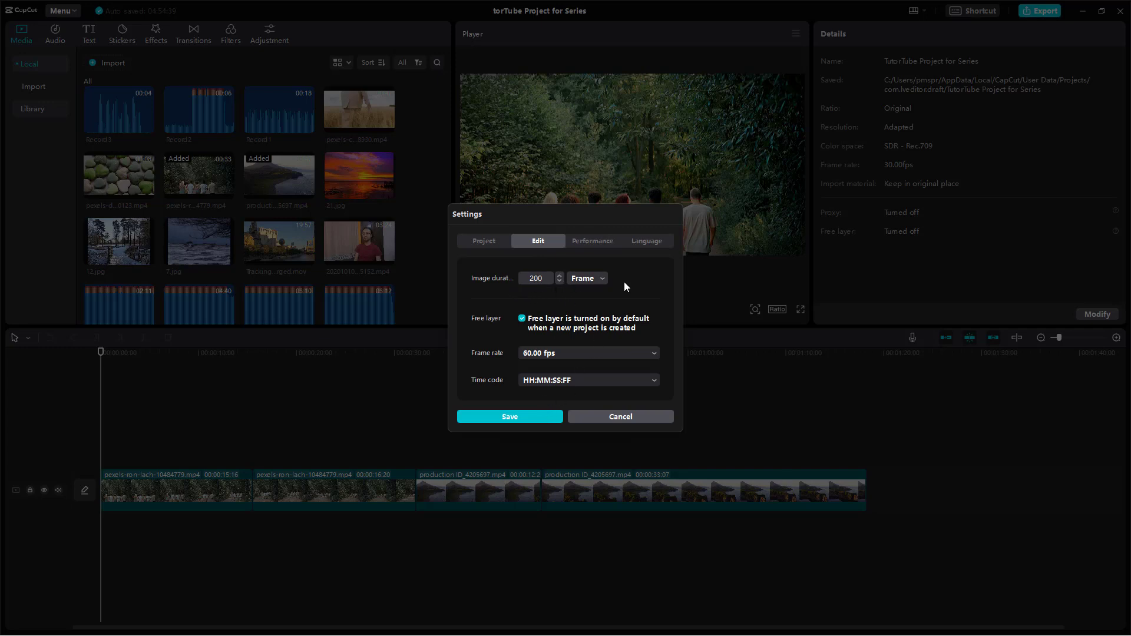
left_click(587, 277)
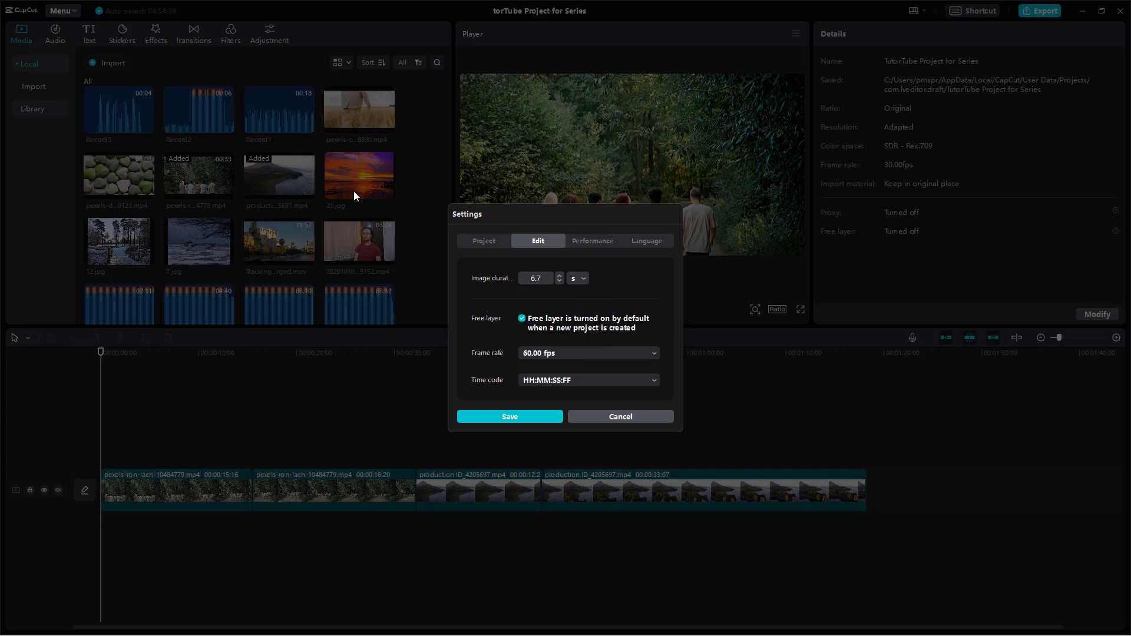
left_click(535, 277)
type("10")
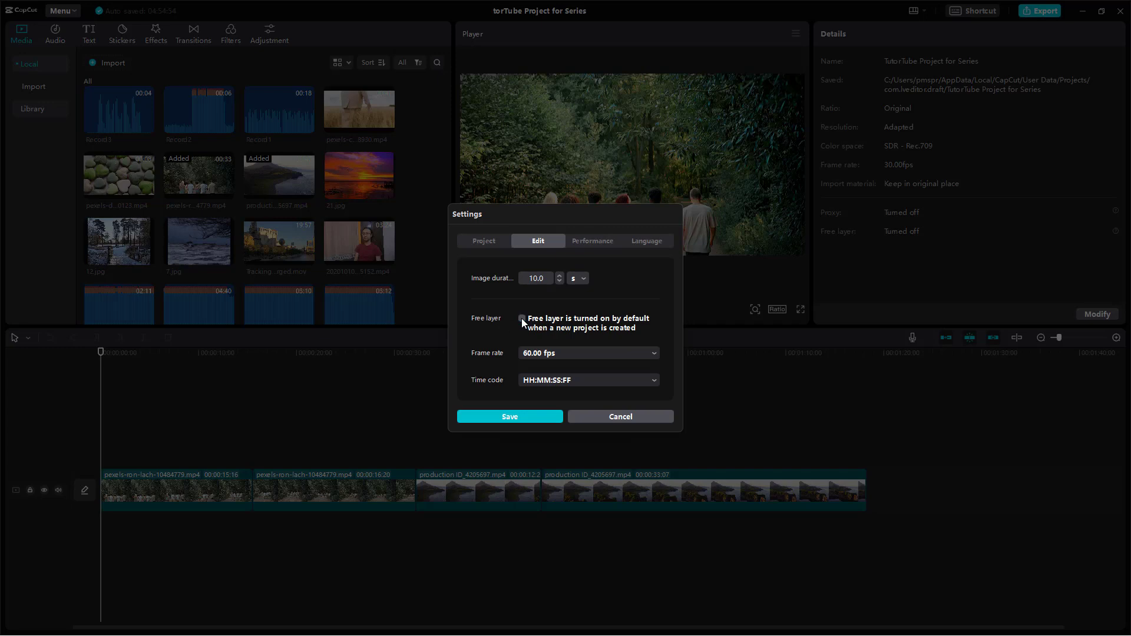
left_click(521, 318)
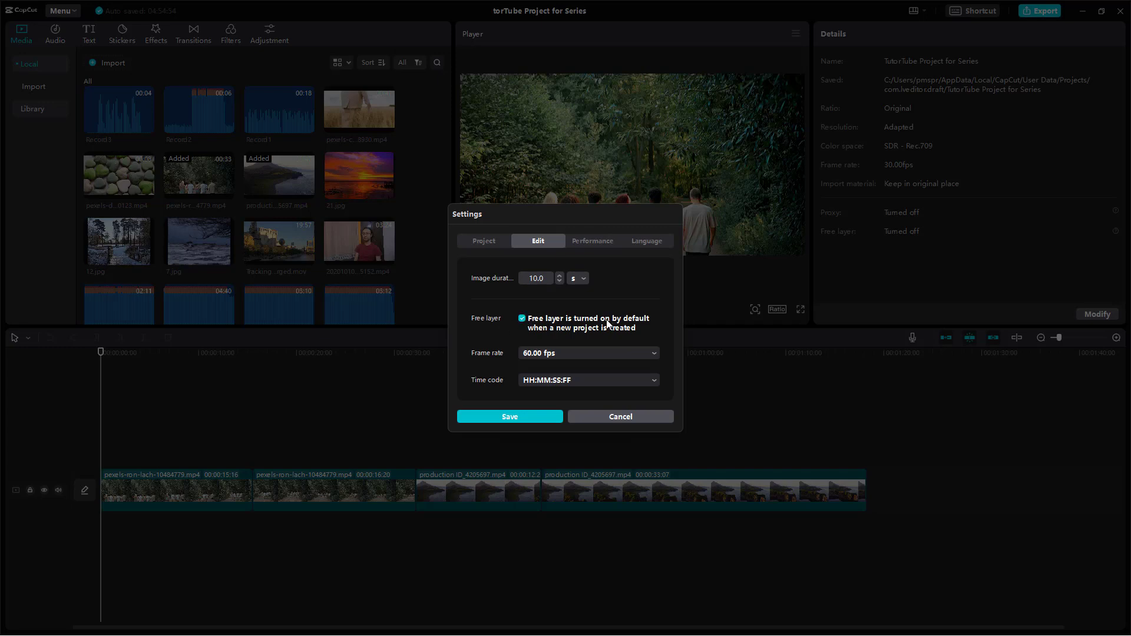
mouse_move(615, 343)
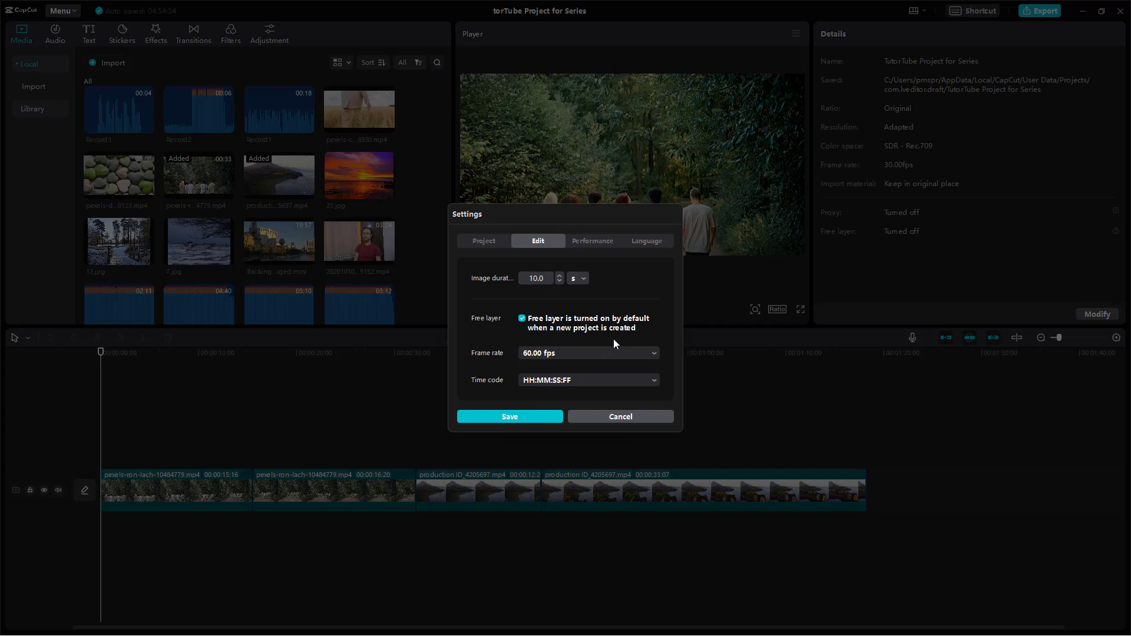
mouse_move(555, 336)
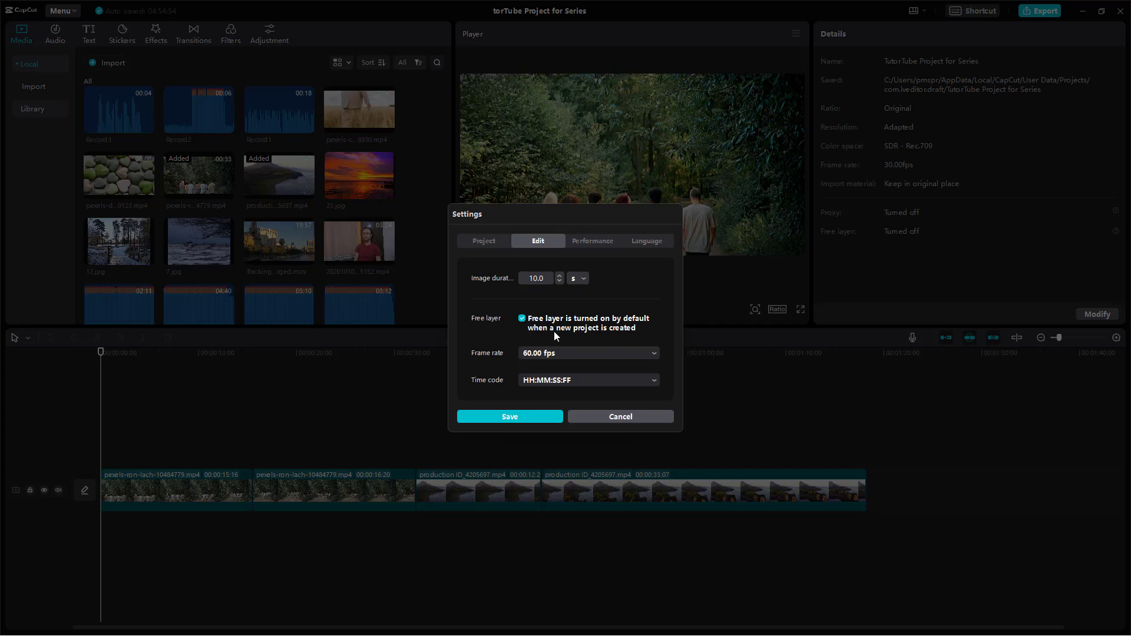
left_click(523, 318)
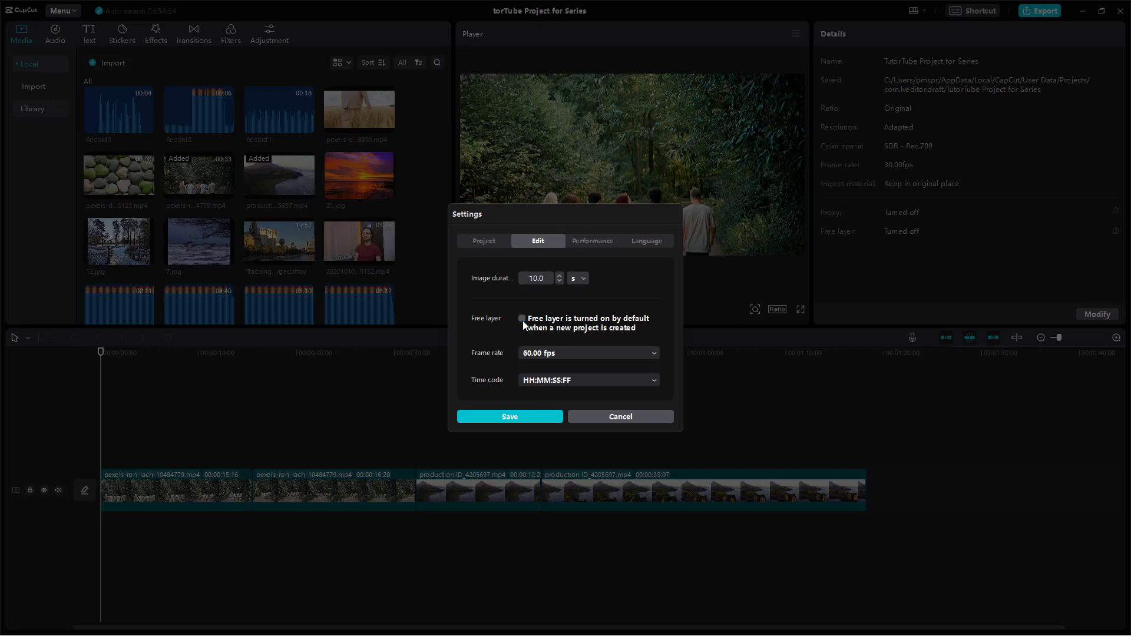
mouse_move(528, 337)
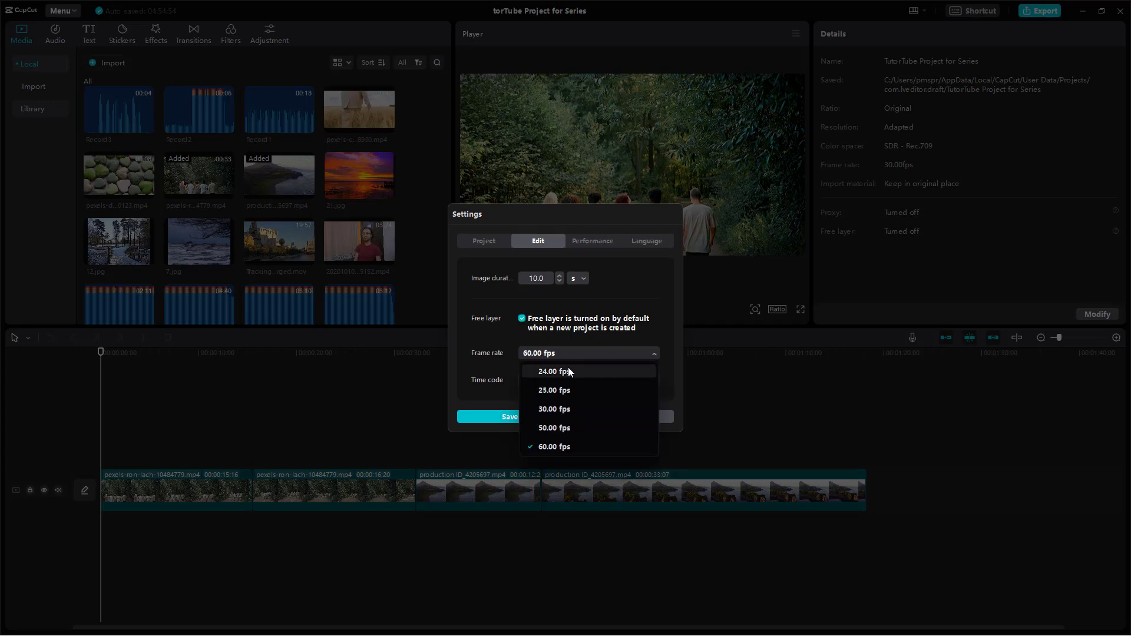
mouse_move(568, 375)
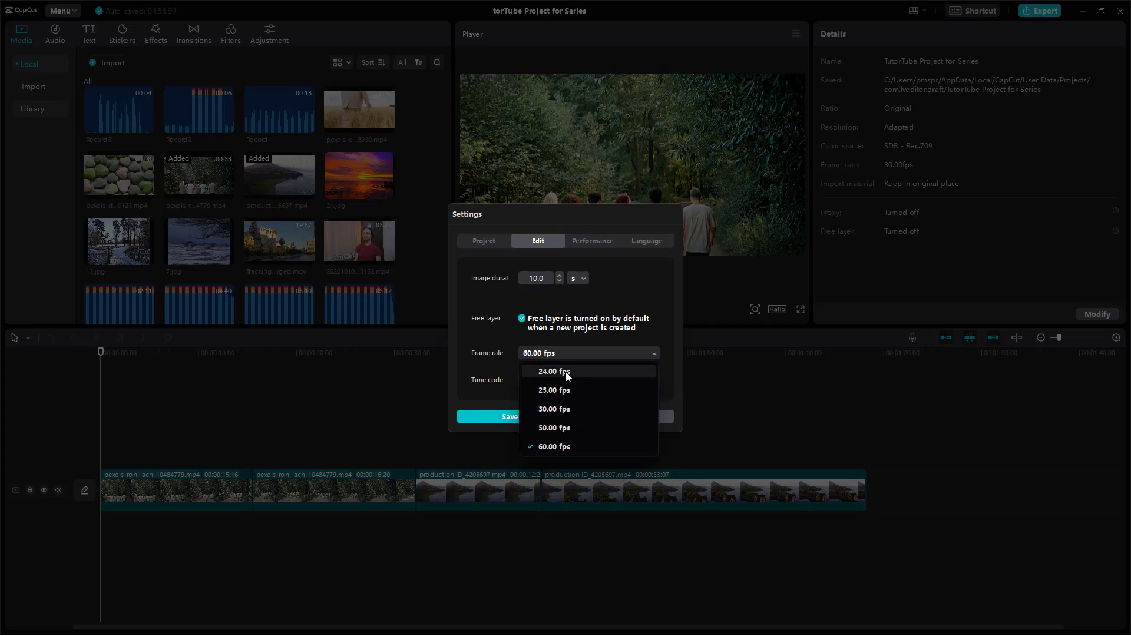
Choose 60.00 fps in the Edit settings' Frame rate dropdown.
left_click(553, 371)
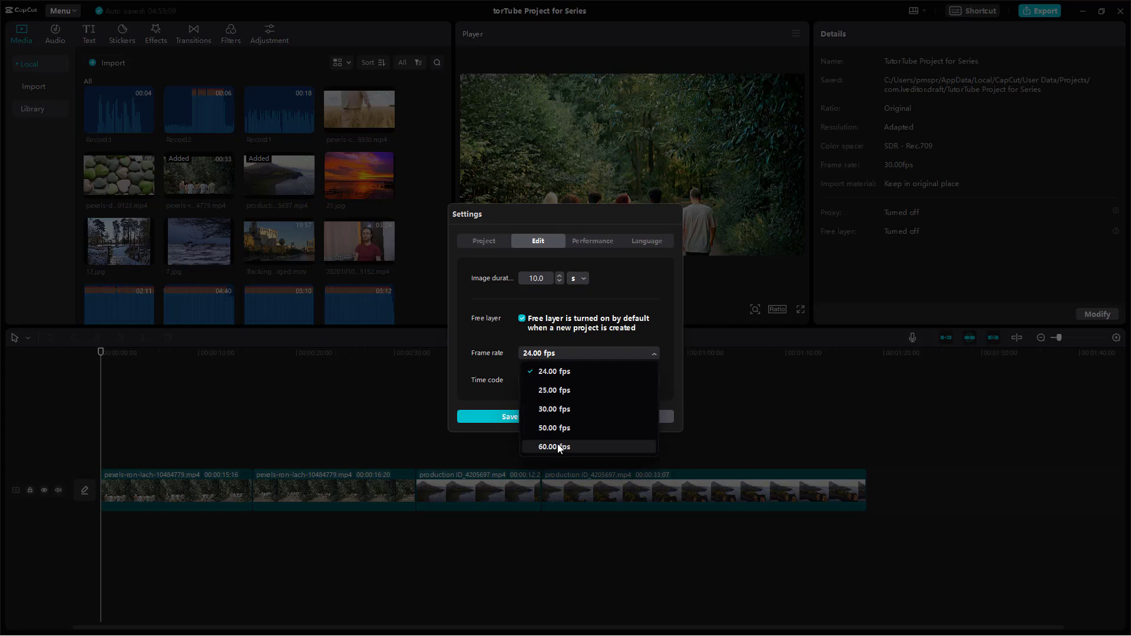
left_click(553, 446)
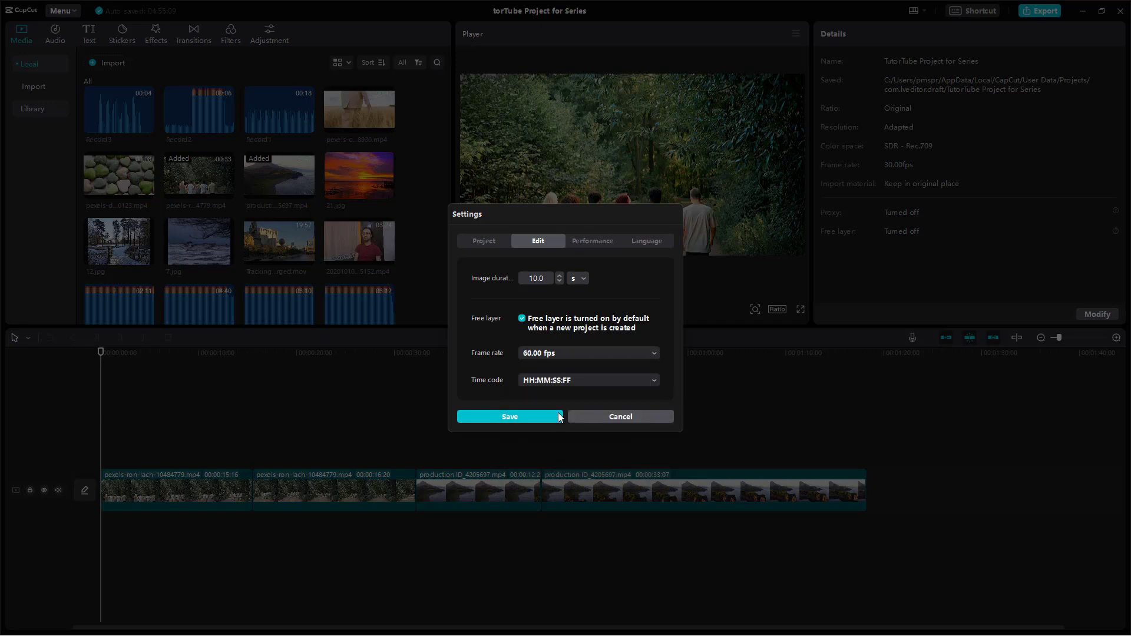
mouse_move(481, 345)
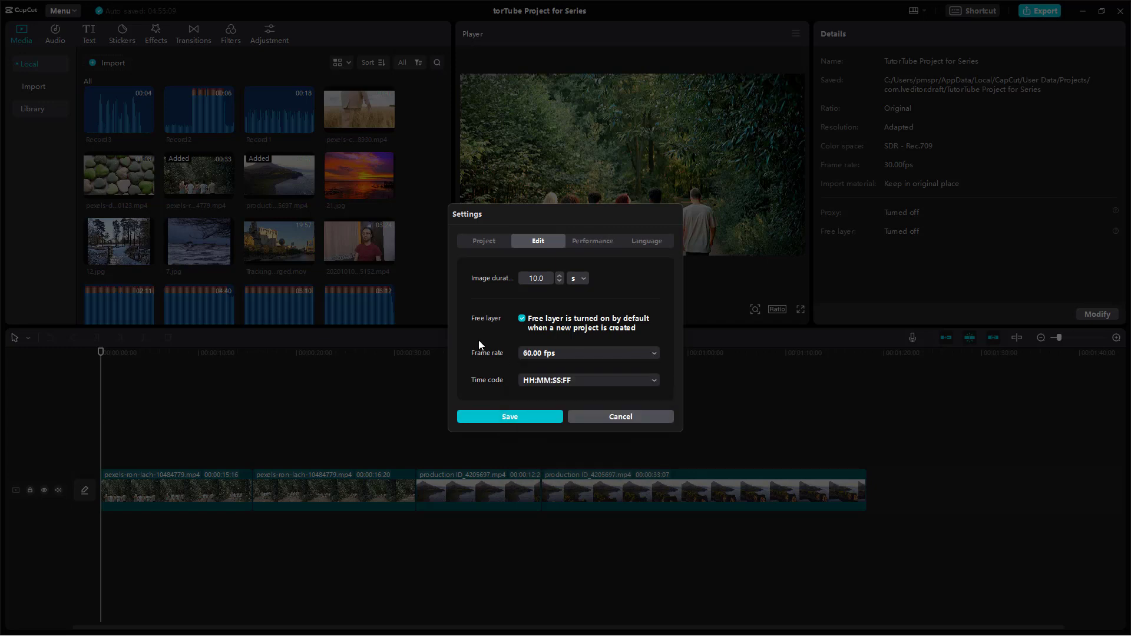
Set the time code format to HH:MM:SS+frame and save the settings.
left_click(586, 380)
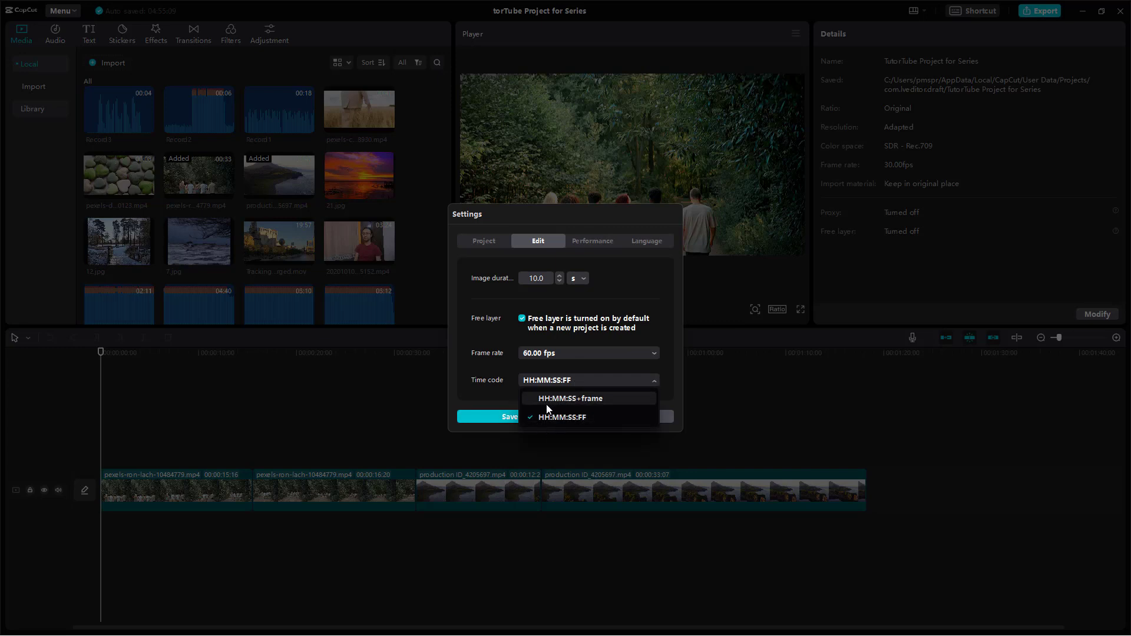
mouse_move(587, 424)
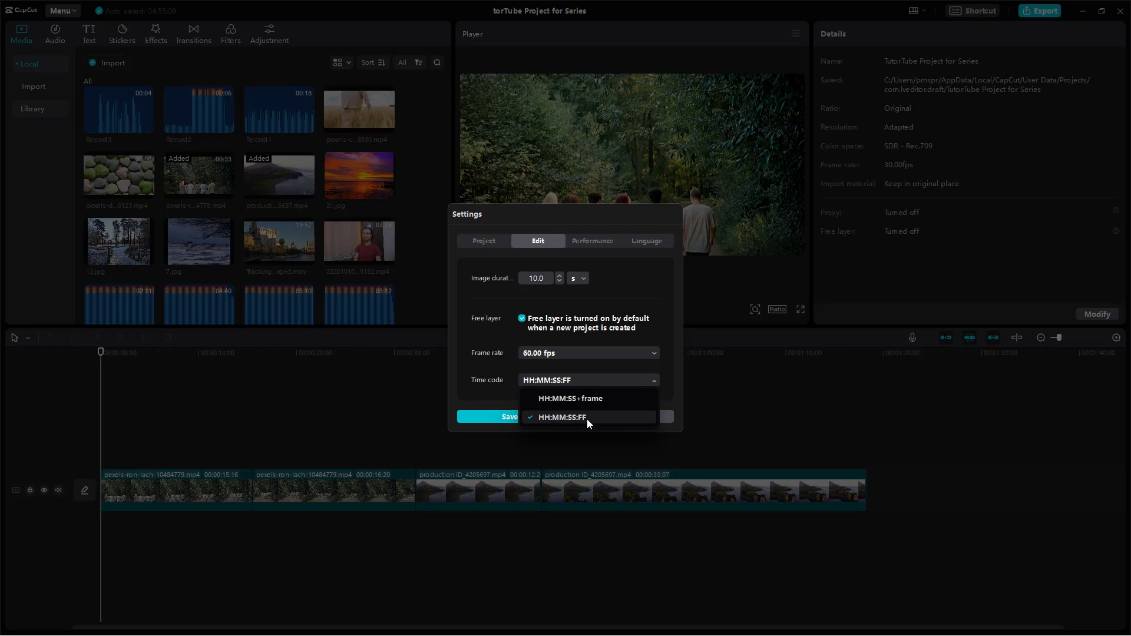
left_click(569, 398)
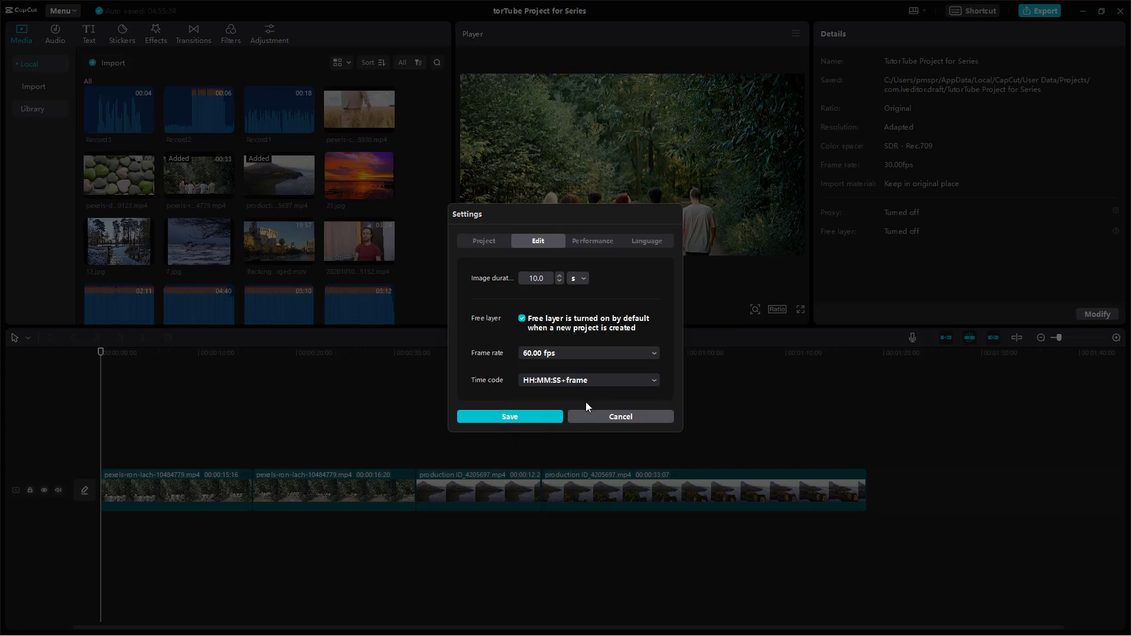
left_click(509, 416)
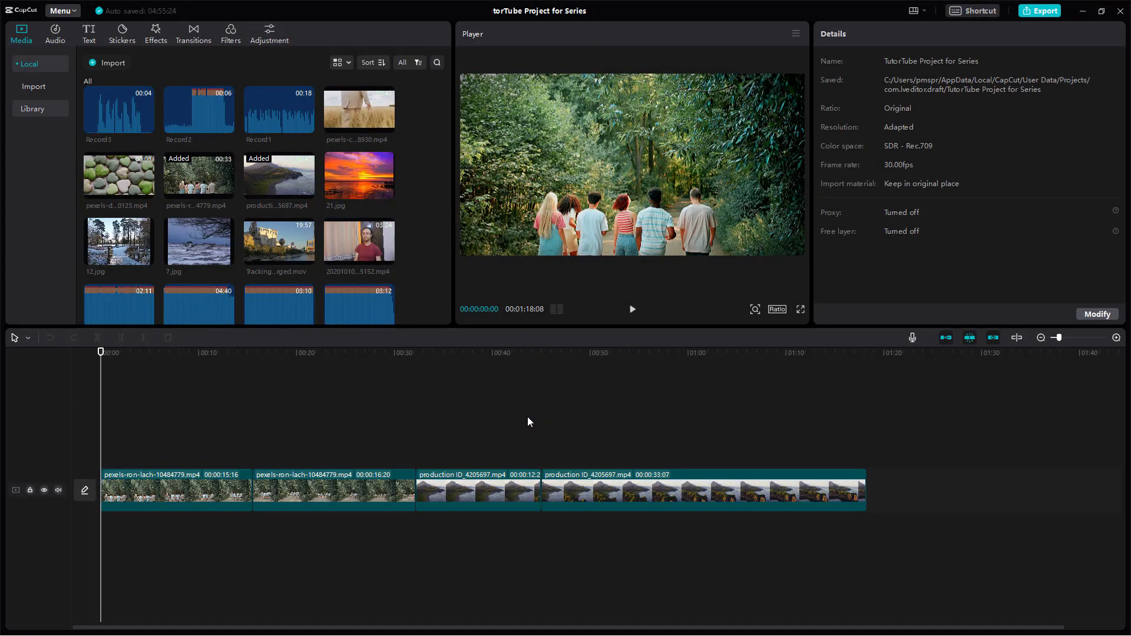
mouse_move(447, 359)
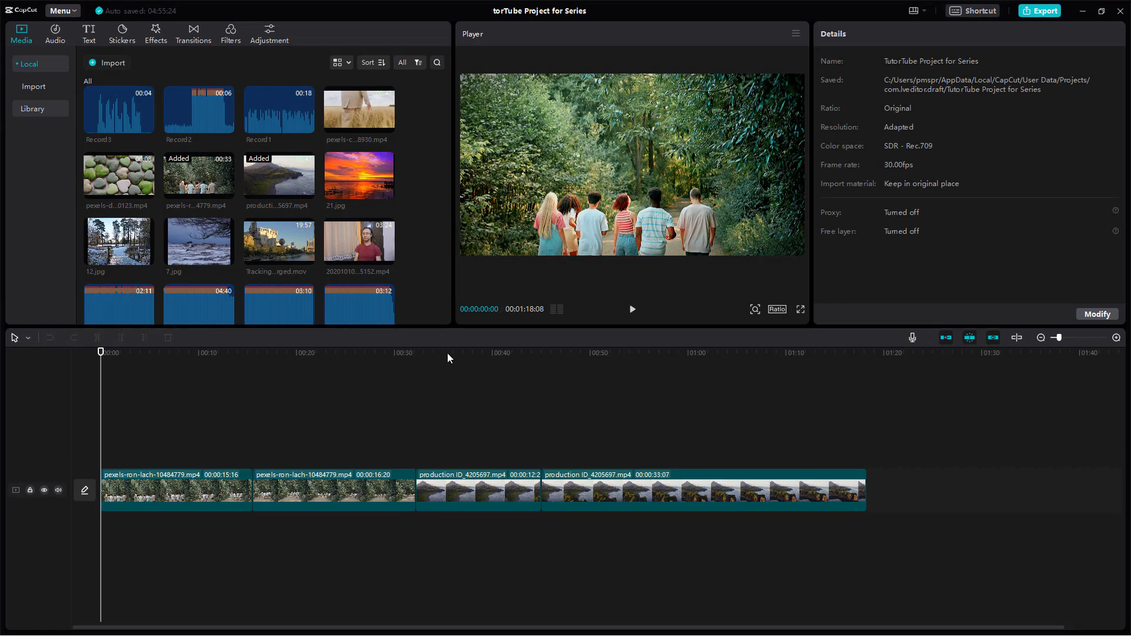
mouse_move(389, 263)
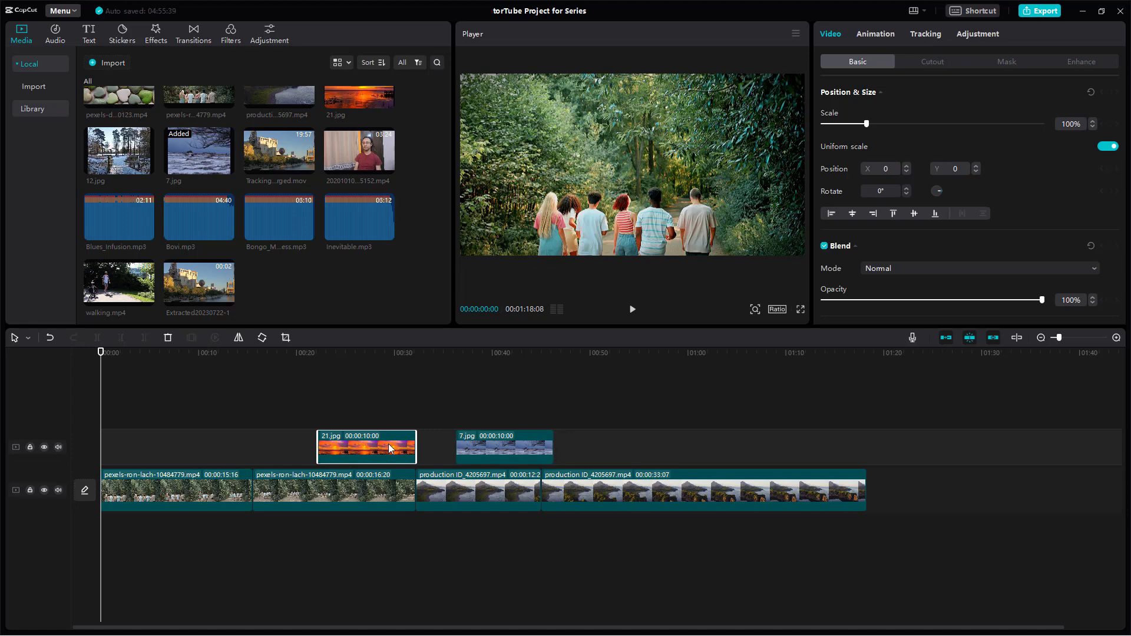
Play the edit in the player briefly, then pause it.
left_click(216, 352)
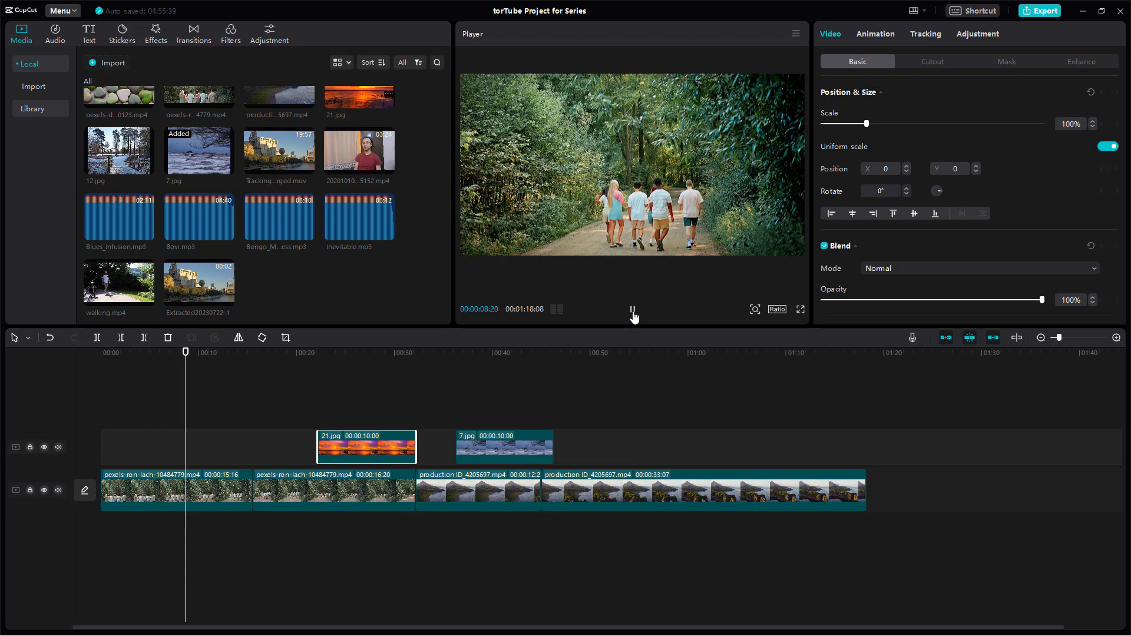
left_click(631, 308)
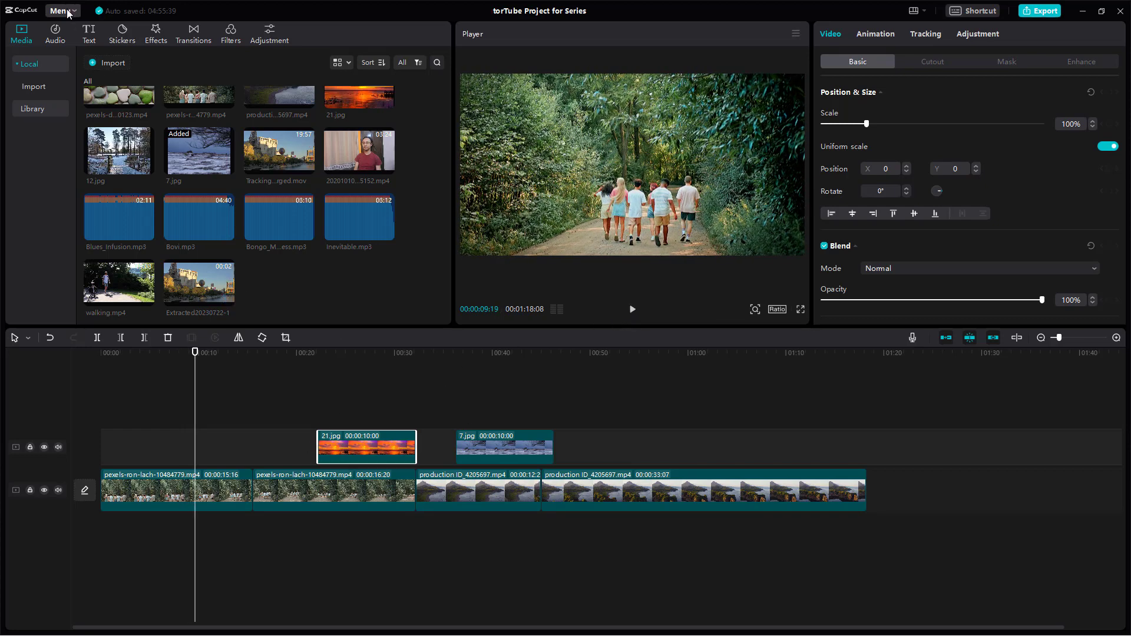
Set the editing frame rate to 24.00 fps in Settings and save.
left_click(62, 10)
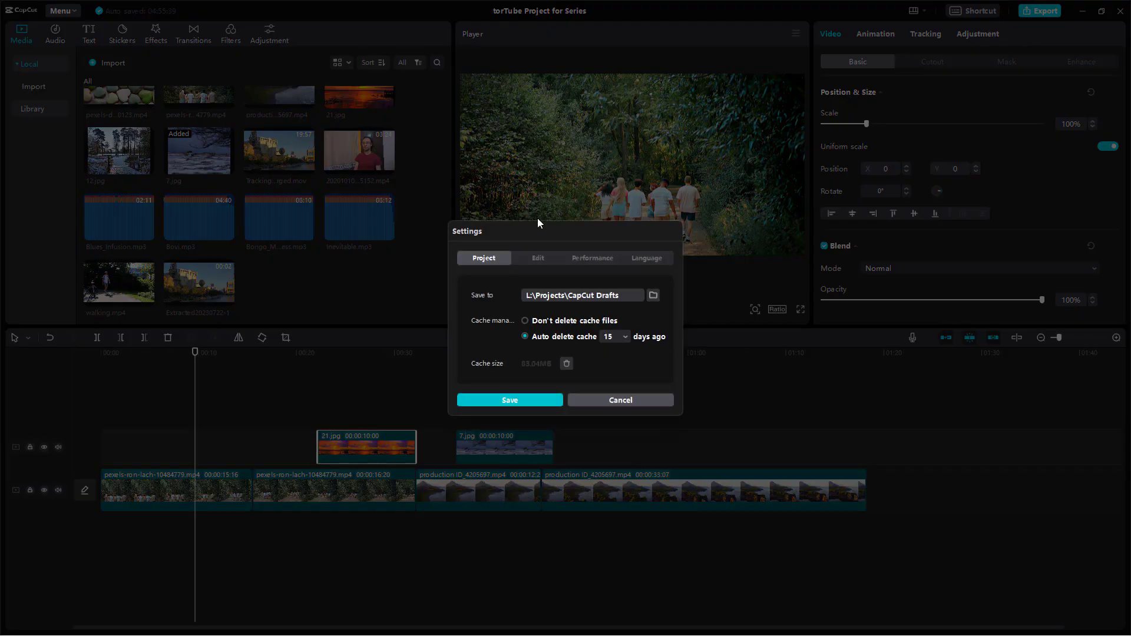
left_click(537, 257)
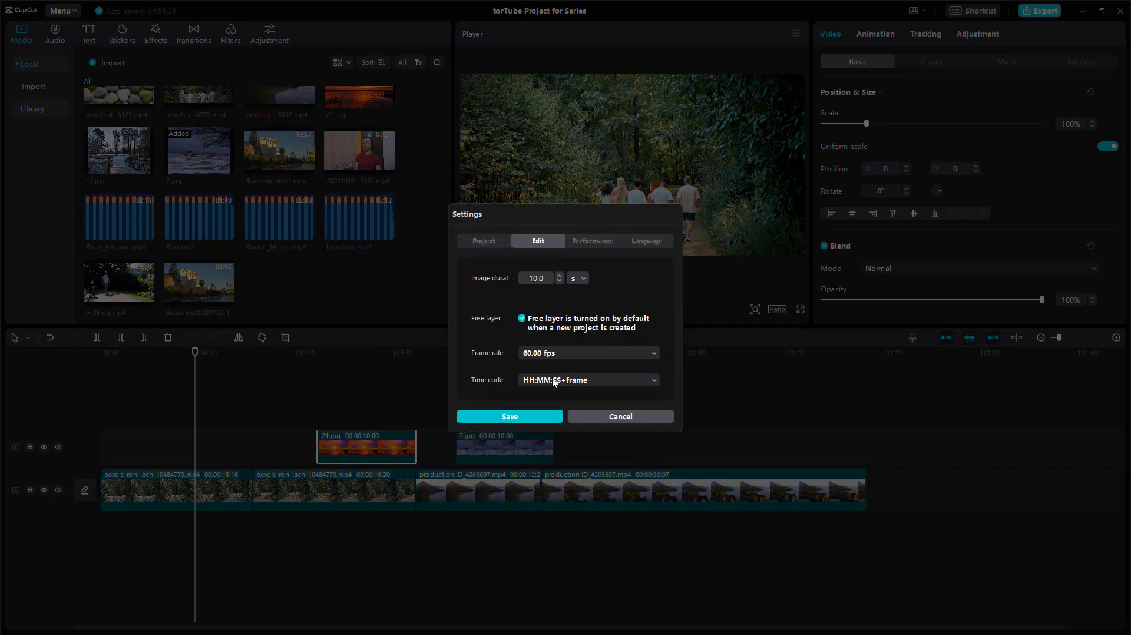
left_click(587, 353)
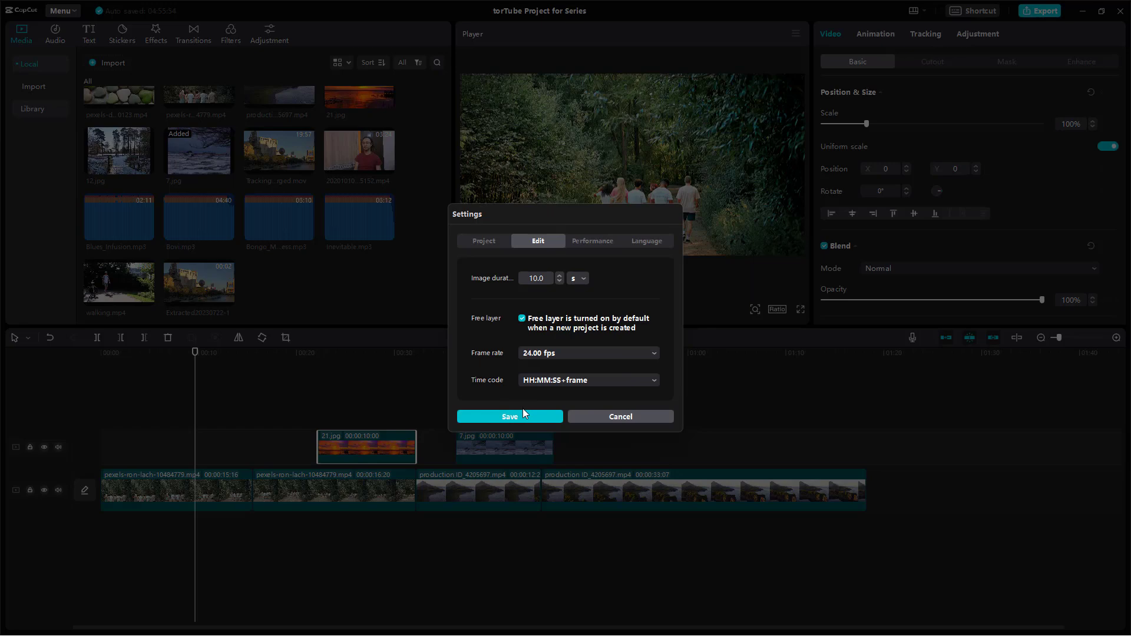
left_click(509, 417)
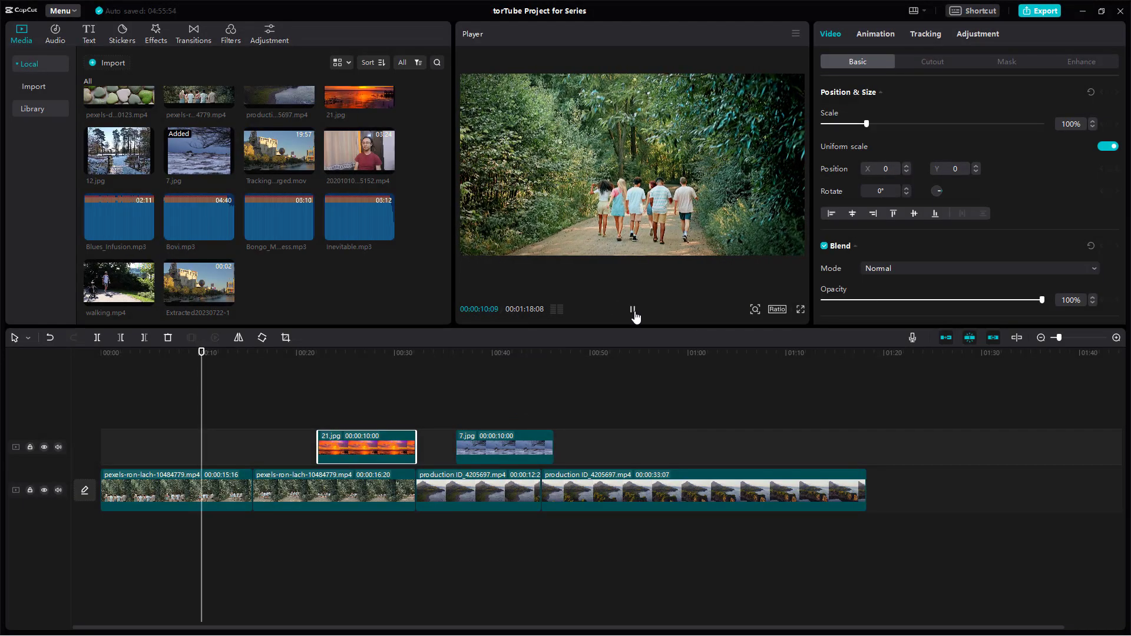
left_click(633, 309)
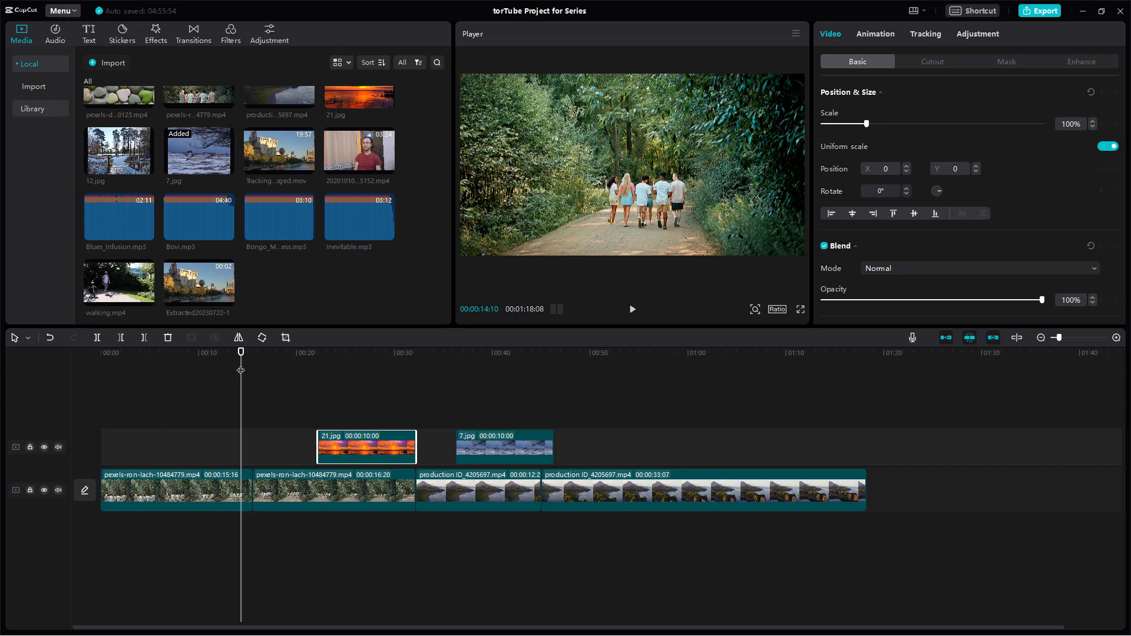
mouse_move(262, 366)
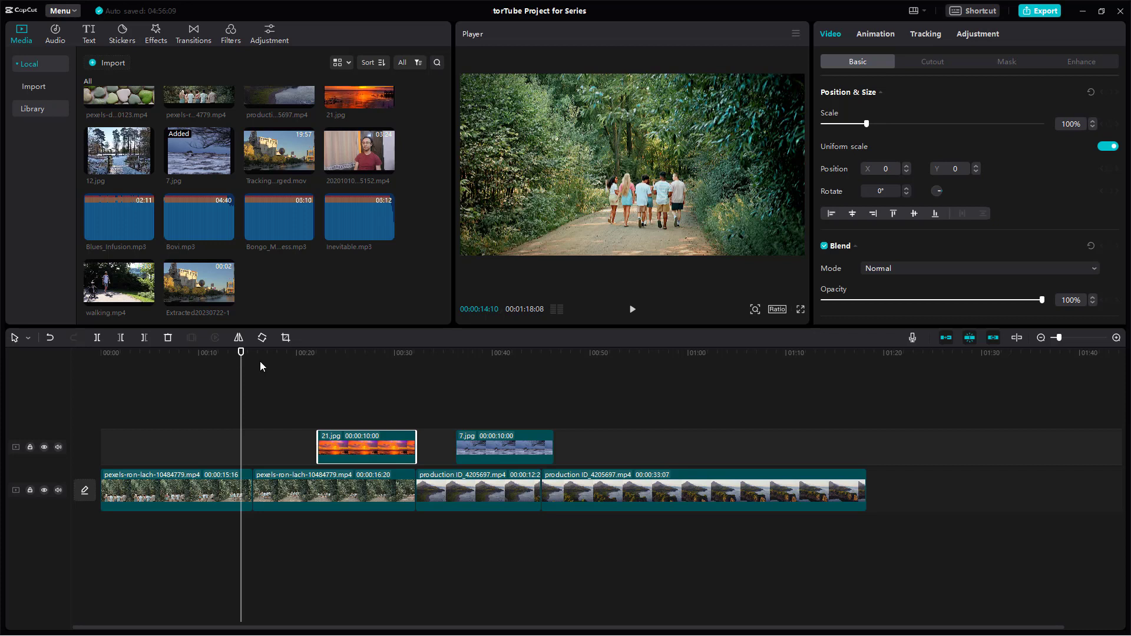